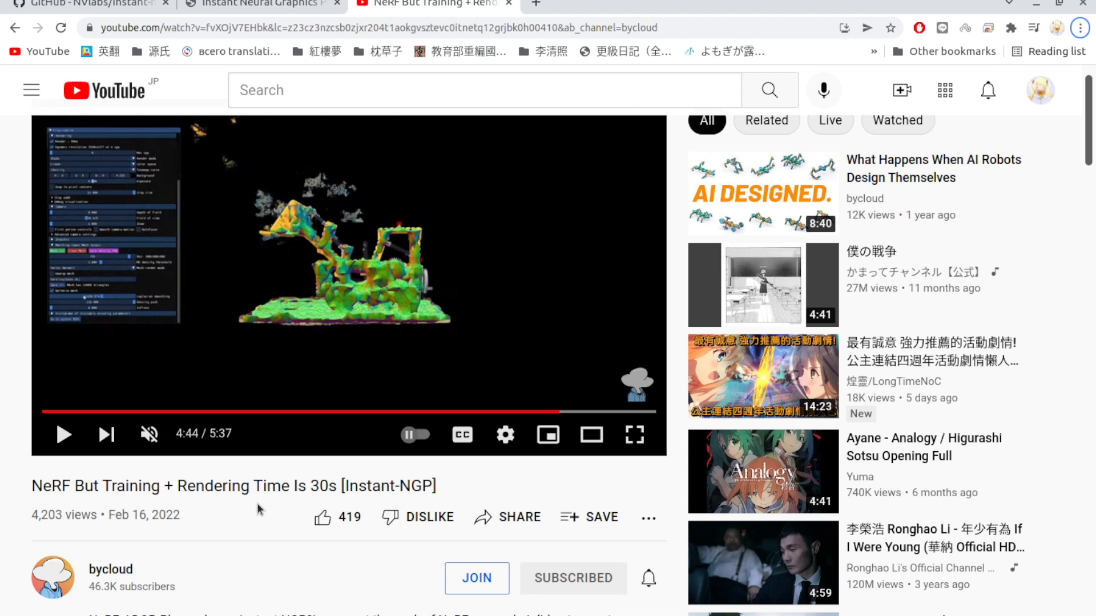
{"action": "mouse_move", "coordinate": [189, 568]}
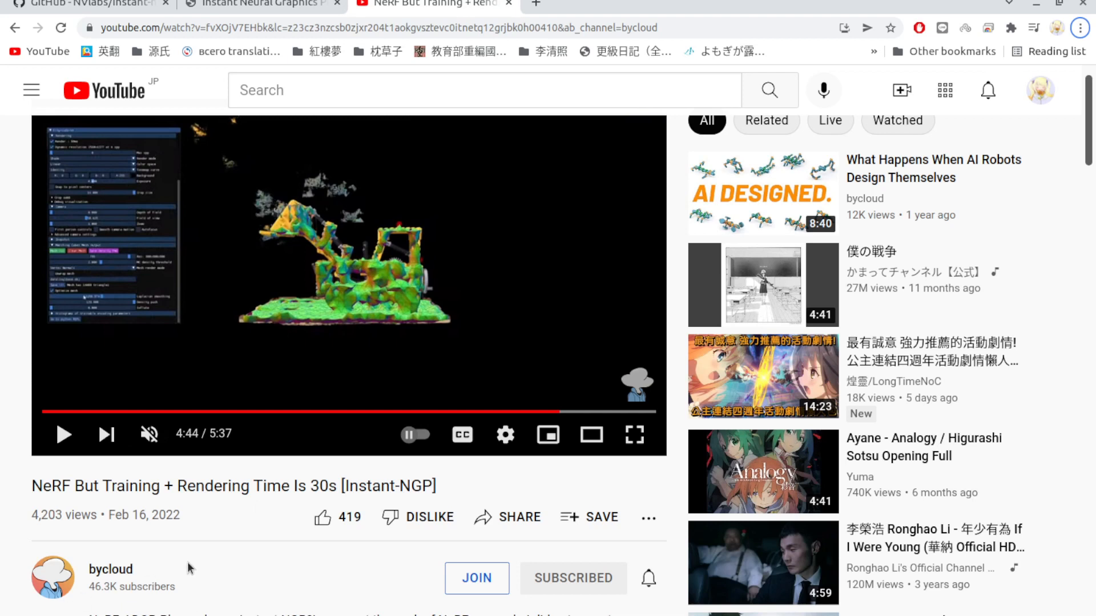
{"action": "mouse_move", "coordinate": [156, 557]}
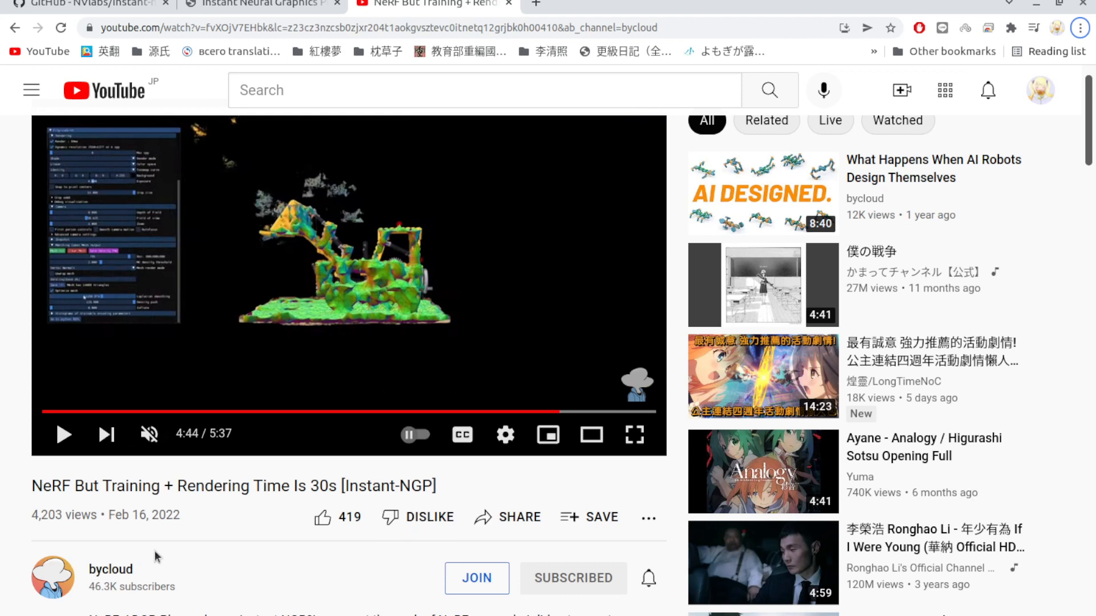
{"action": "mouse_move", "coordinate": [455, 329]}
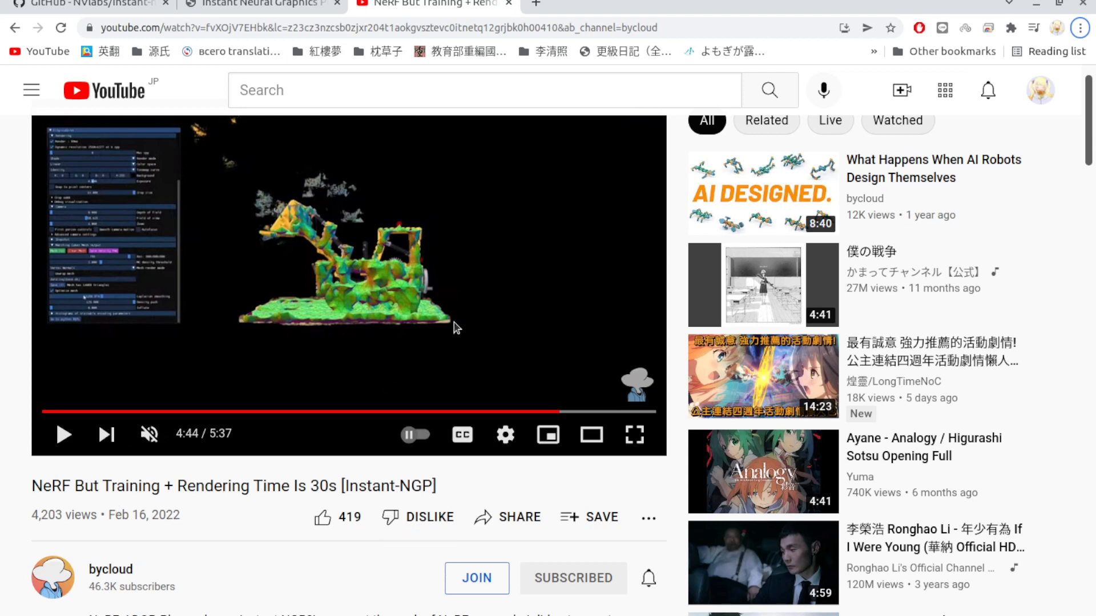
{"action": "mouse_move", "coordinate": [492, 350]}
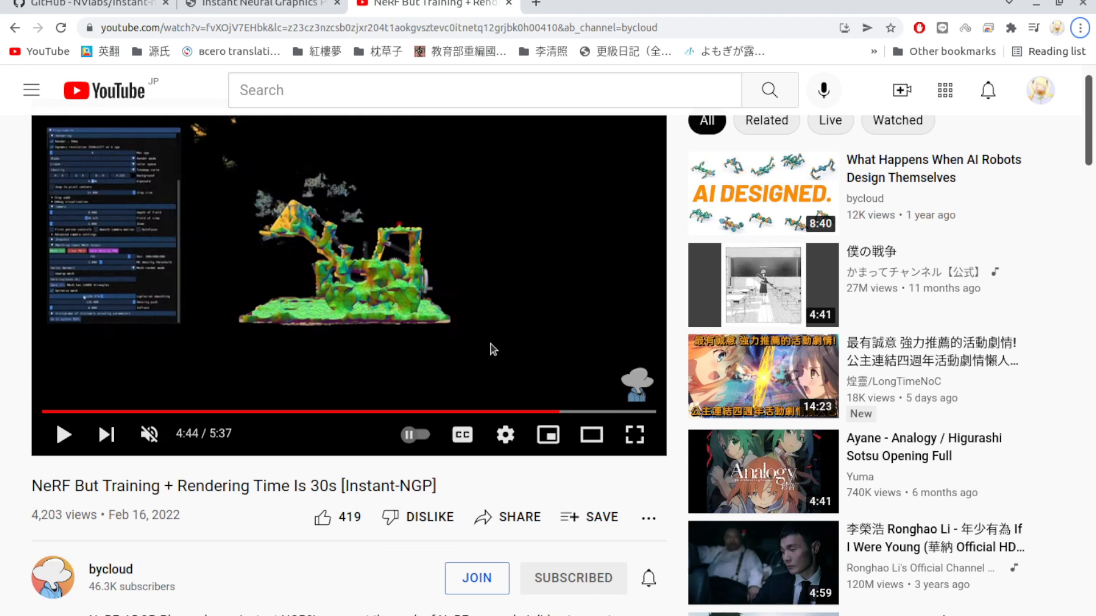
Go full screen, then scroll the instant-ngp README to Interactive training and rendering.
{"action": "left_click", "coordinate": [633, 433]}
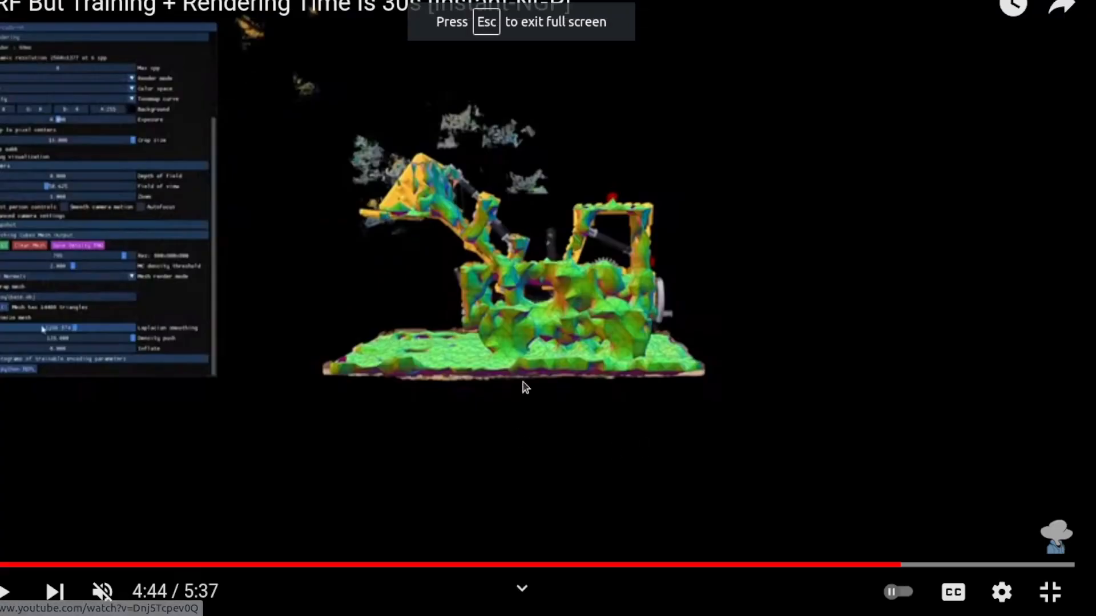
{"action": "mouse_move", "coordinate": [422, 206]}
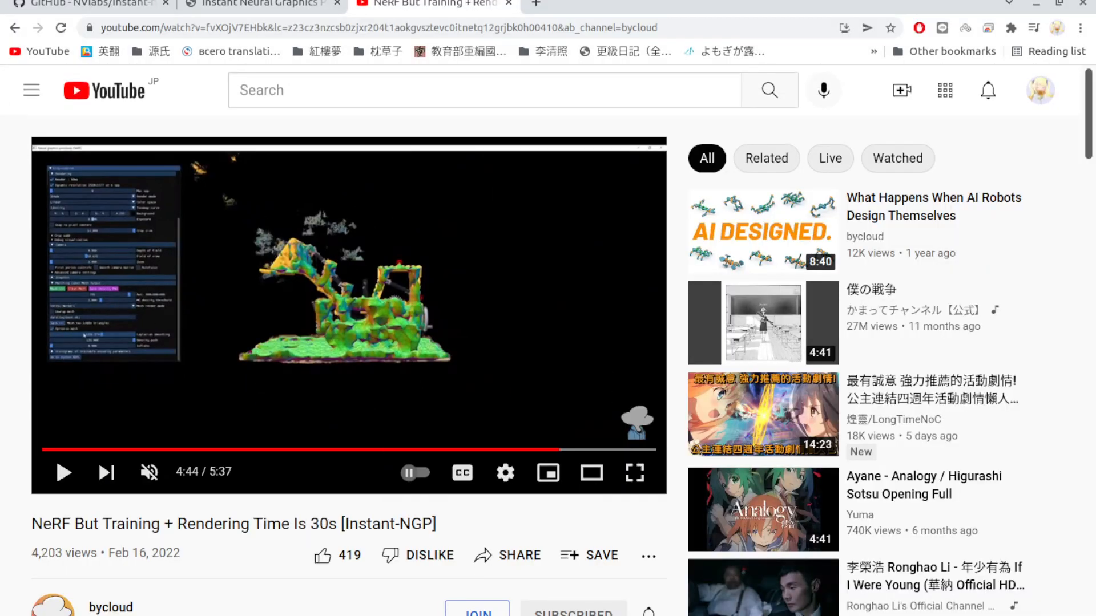
{"action": "mouse_move", "coordinate": [14, 142]}
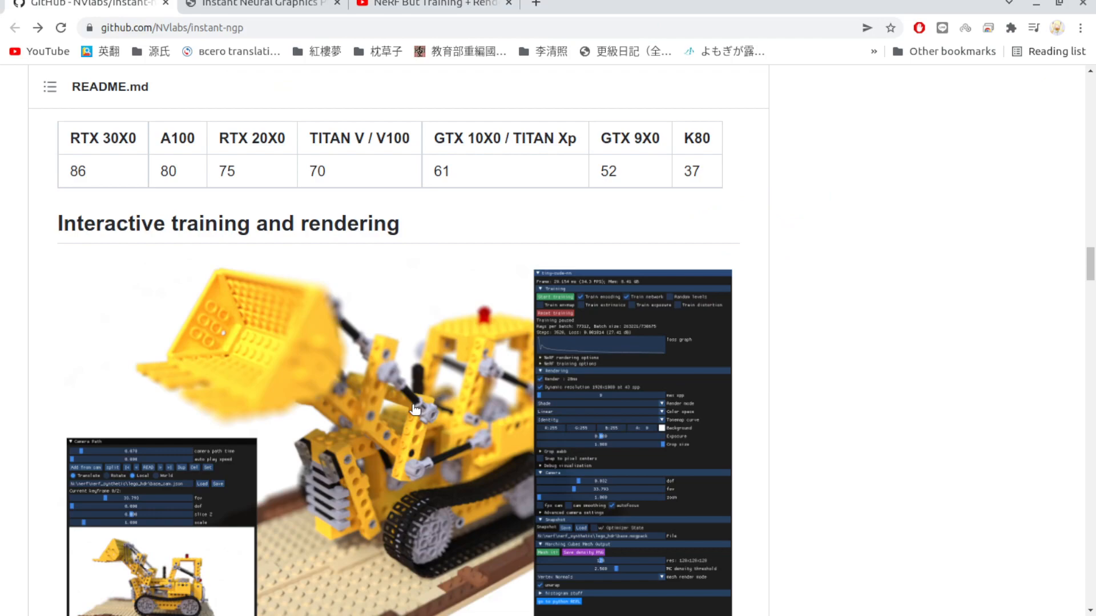
{"action": "scroll", "scroll_direction": "down", "scroll_amount": 3}
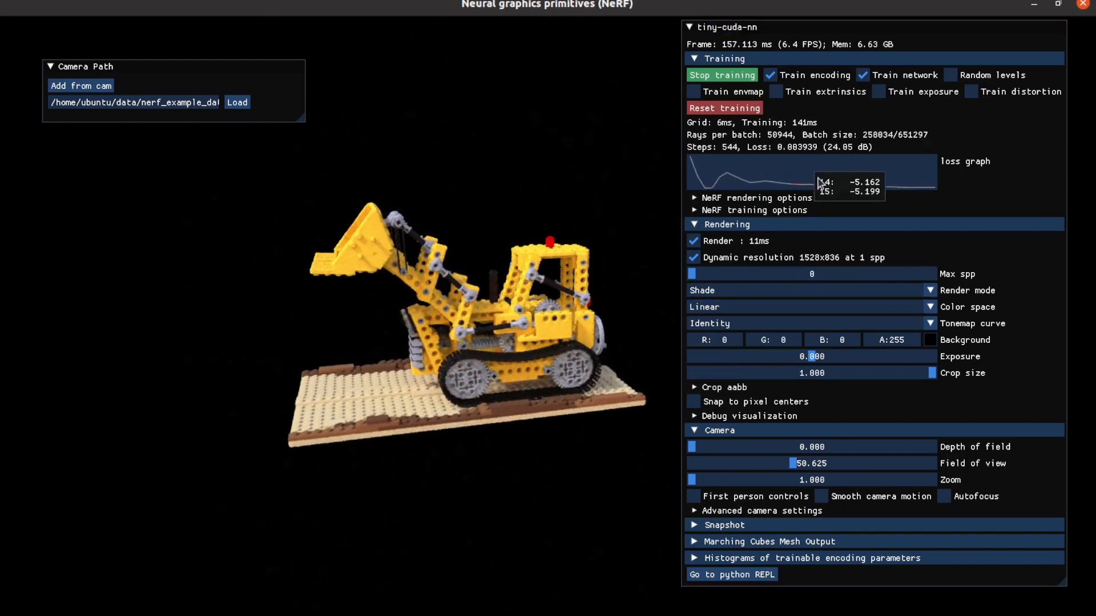
{"action": "mouse_move", "coordinate": [943, 196]}
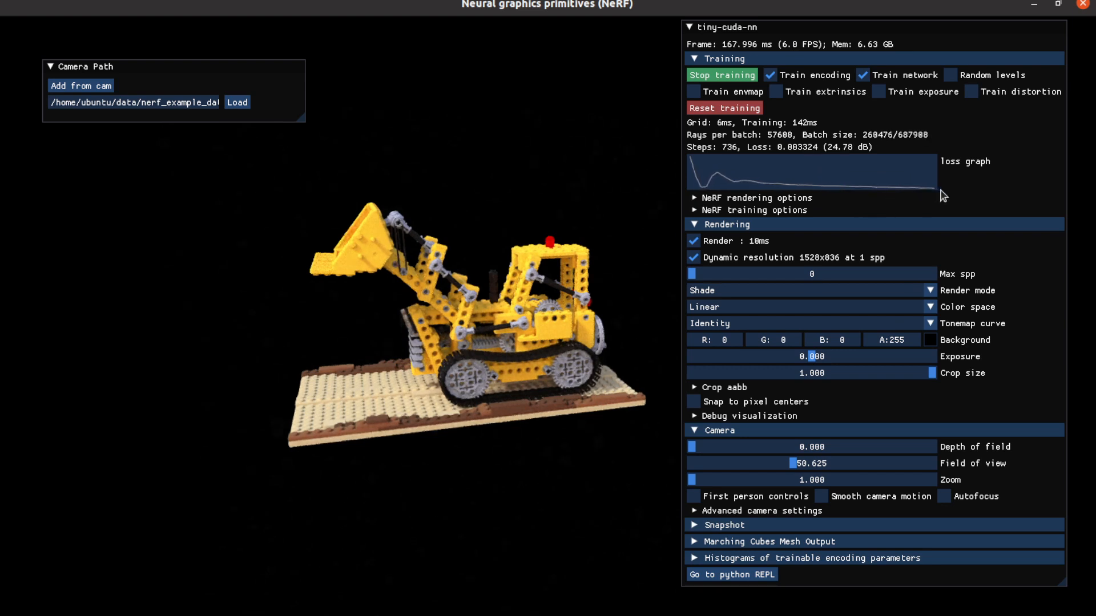
{"action": "mouse_move", "coordinate": [851, 160]}
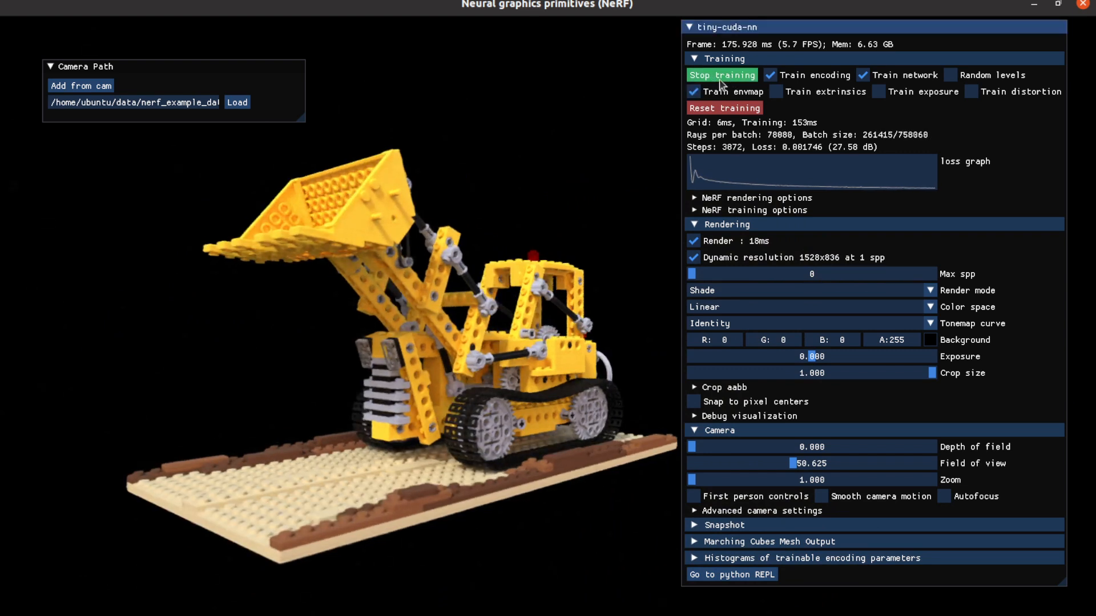
Stop training once the bulldozer renders crisply, at about 3,960 steps.
{"action": "left_click", "coordinate": [722, 75]}
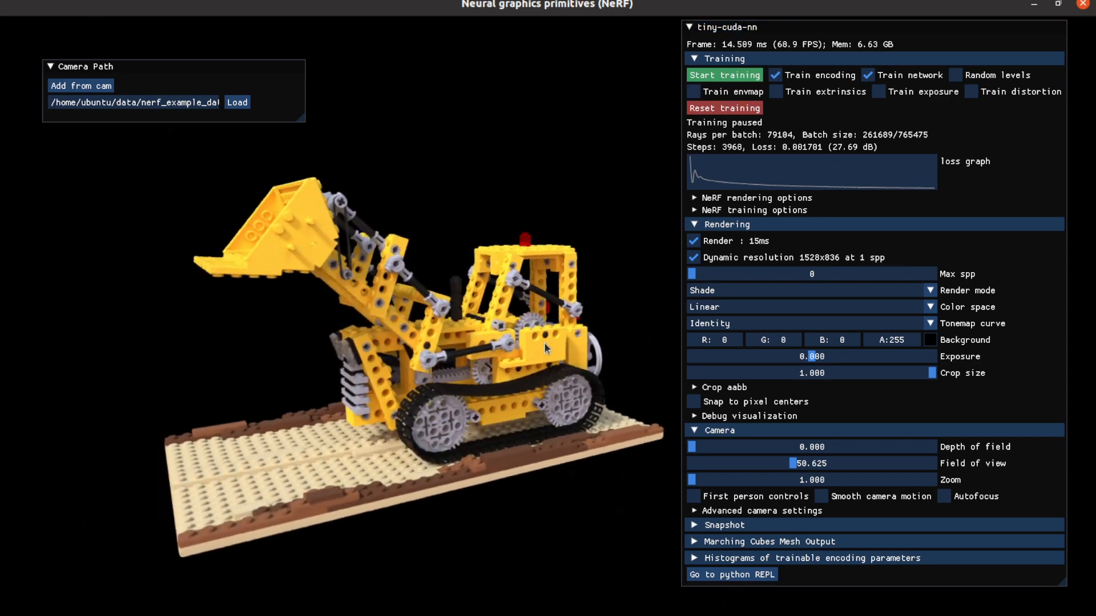
{"action": "mouse_move", "coordinate": [771, 551]}
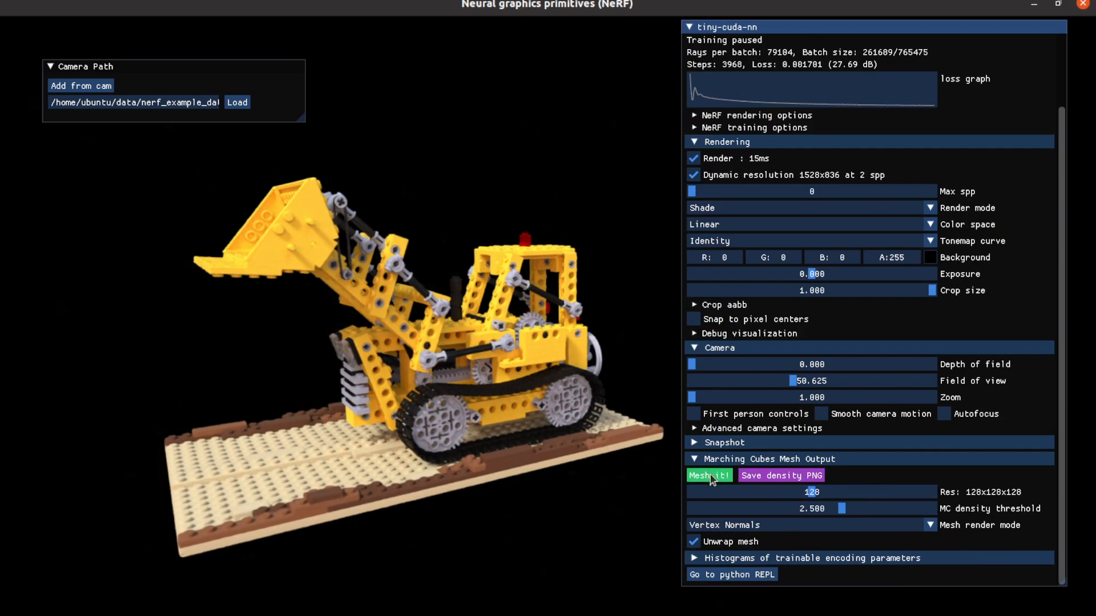
Run Mesh it! to build a 100,324-triangle marching-cubes mesh of the bulldozer.
{"action": "left_click", "coordinate": [708, 476]}
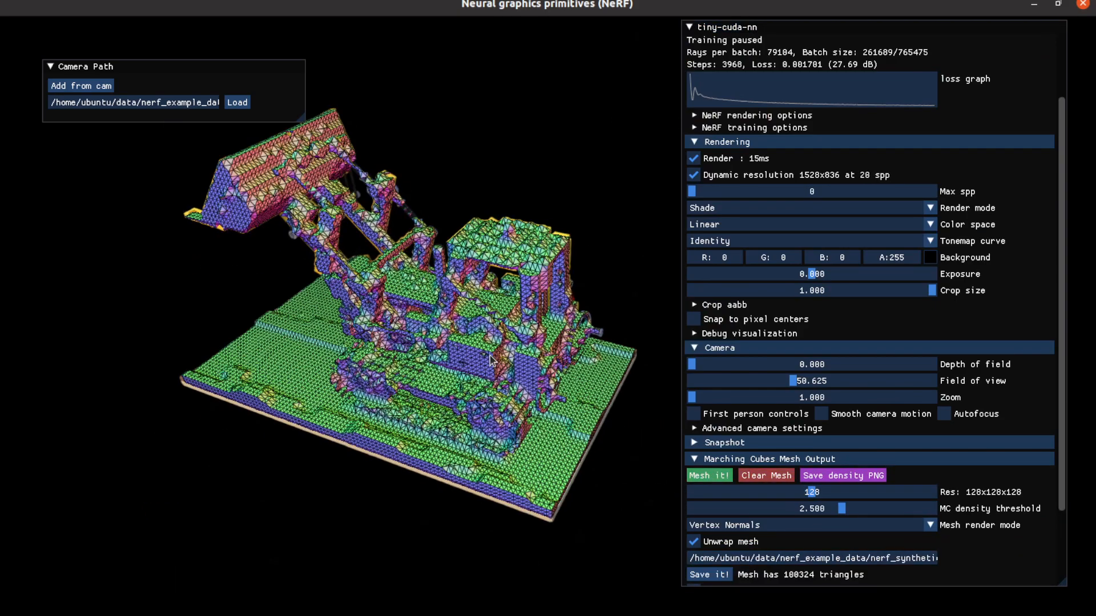